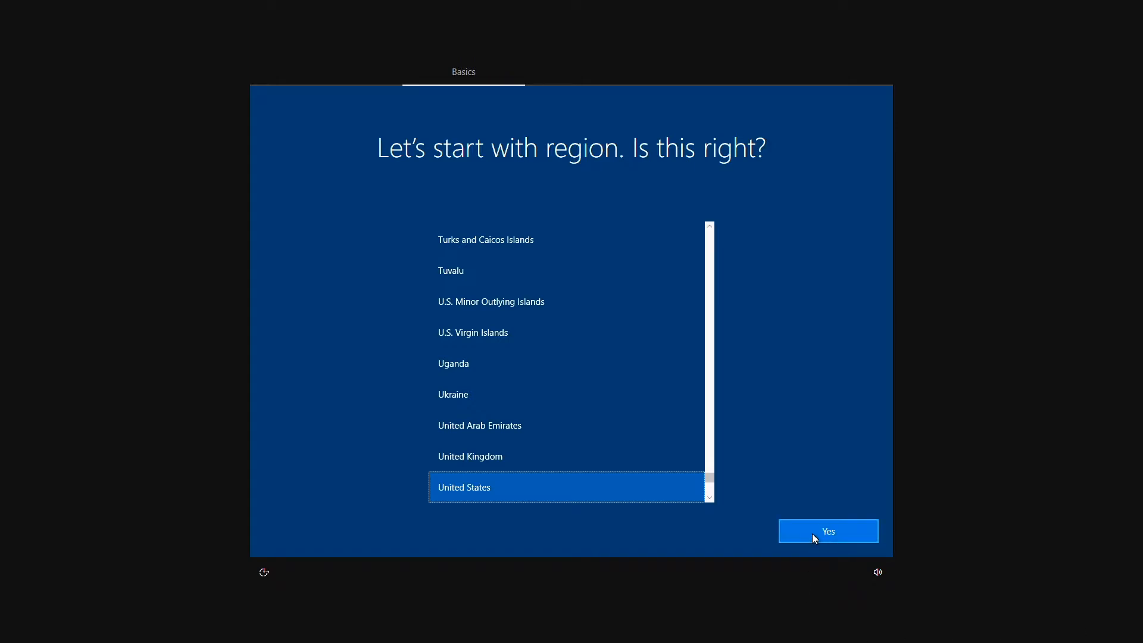
Accept United States region and US keyboard layout, skipping a second layout
click(829, 532)
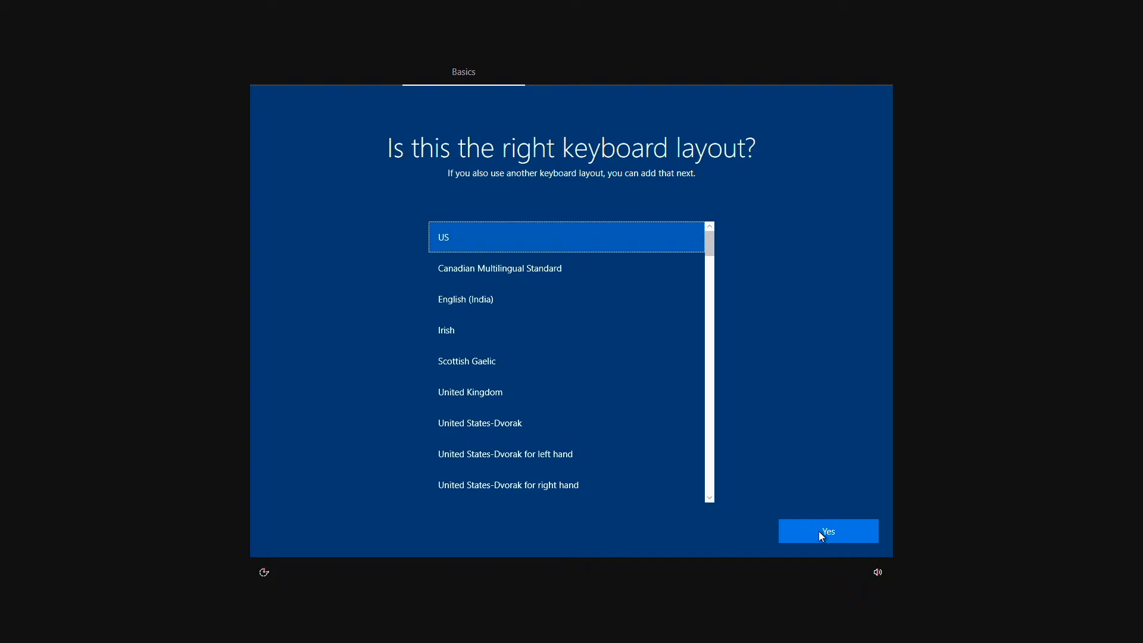
click(828, 531)
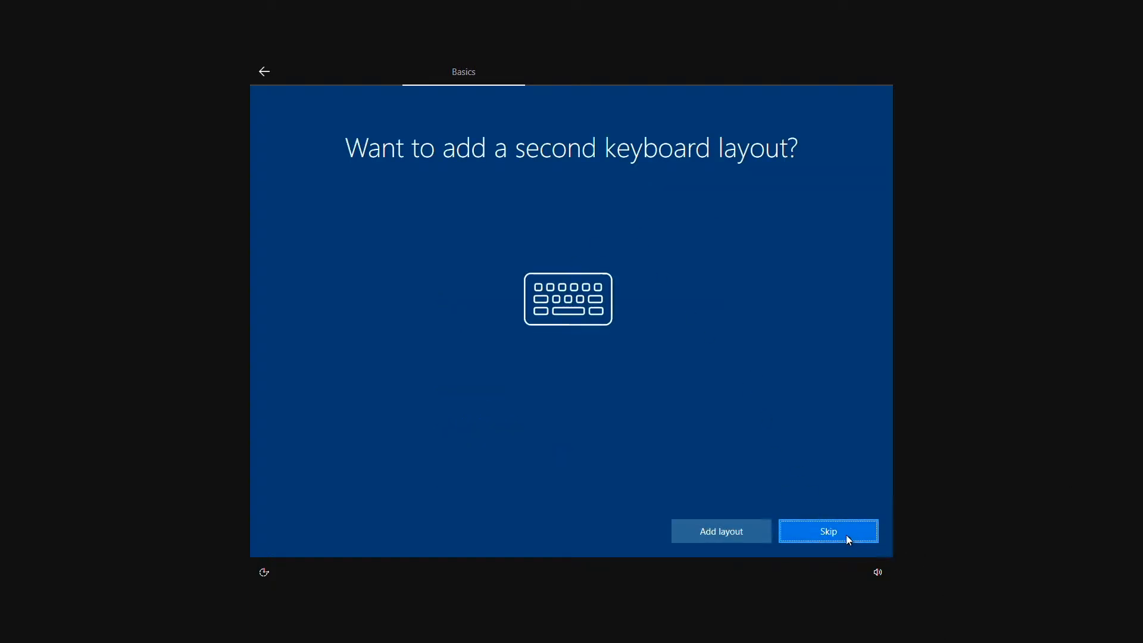
click(829, 531)
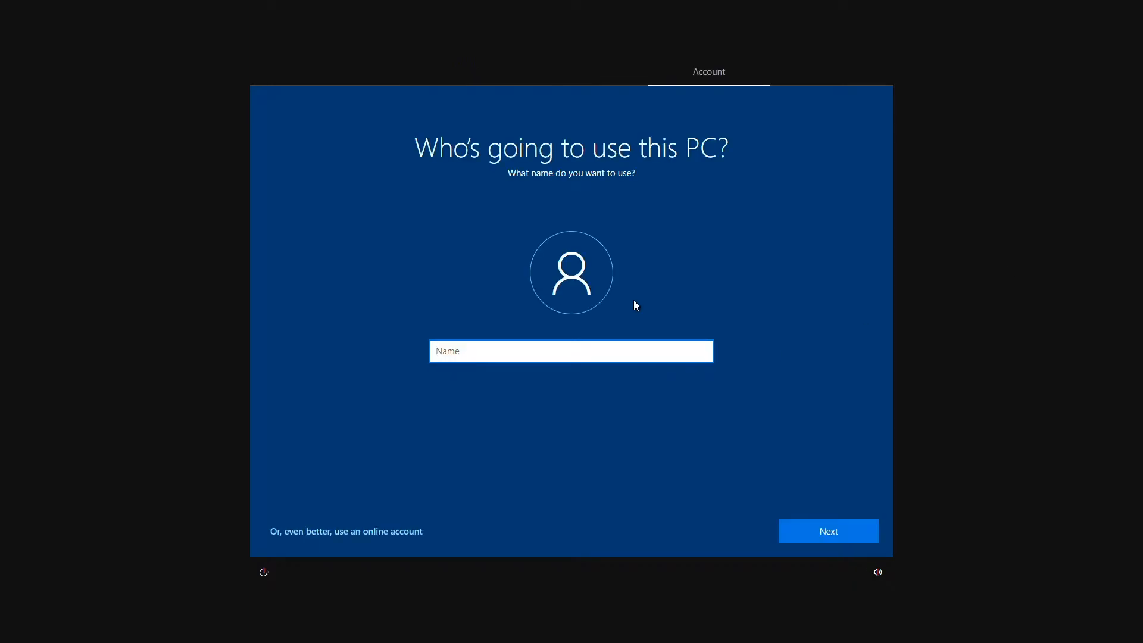
Create the local account 'CodetheThi' with a password and confirm it
text(CodetheThings)
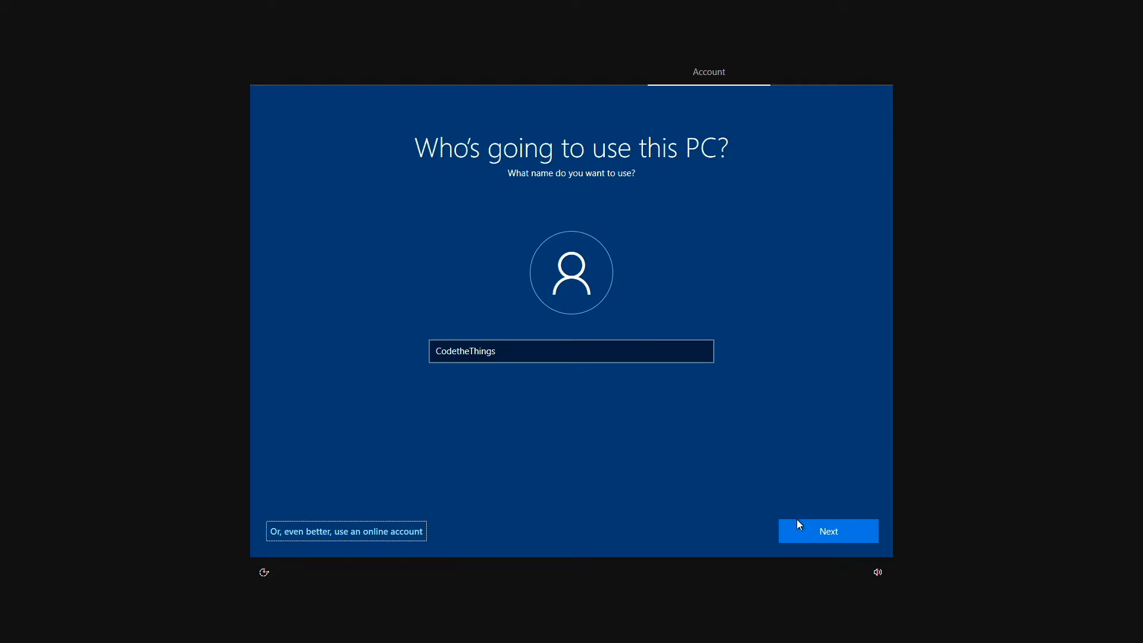
click(829, 531)
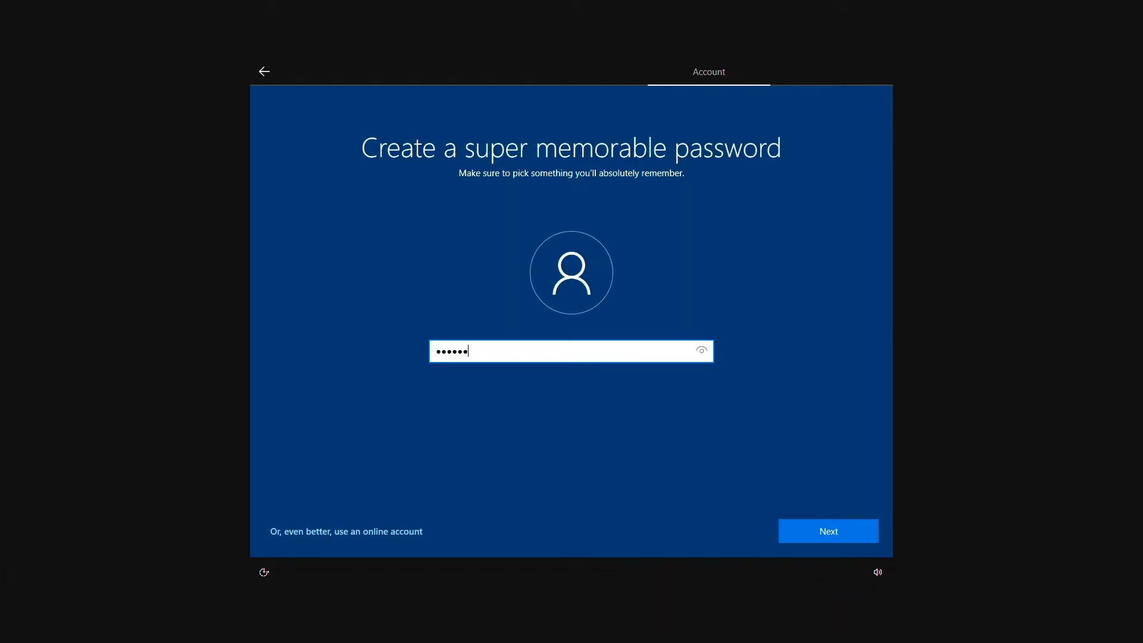
click(829, 531)
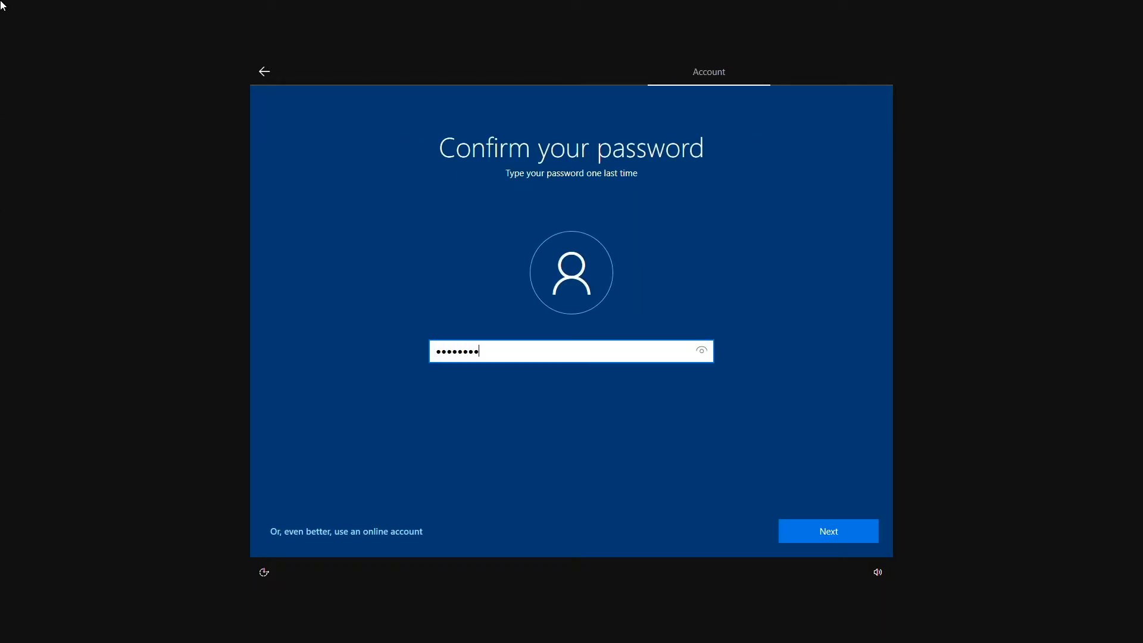
click(829, 531)
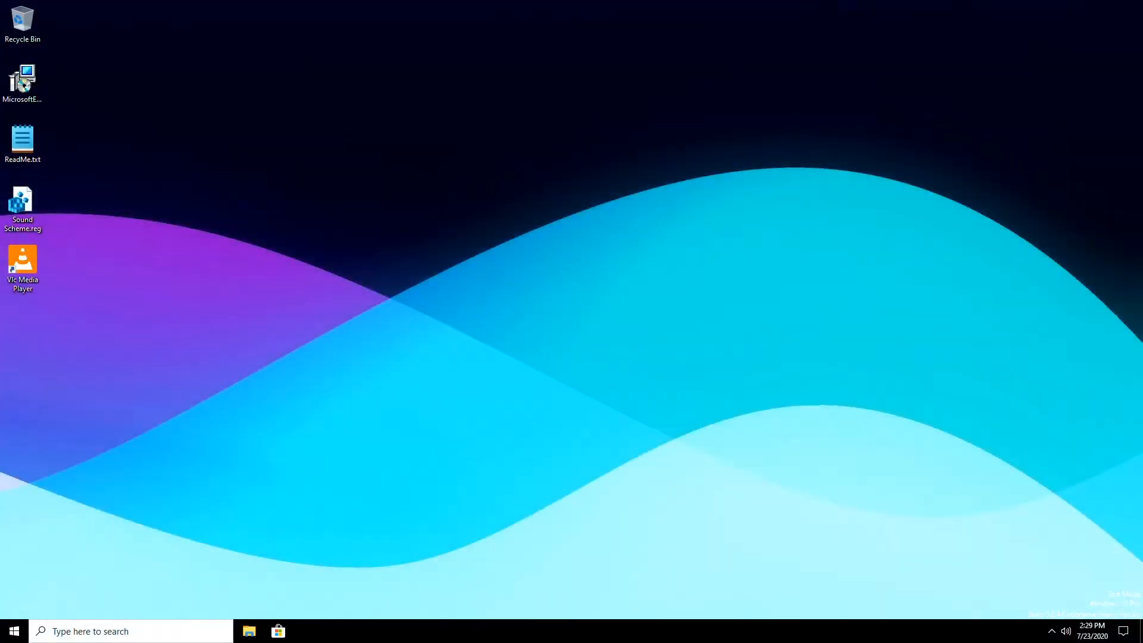
mouse_move(815, 312)
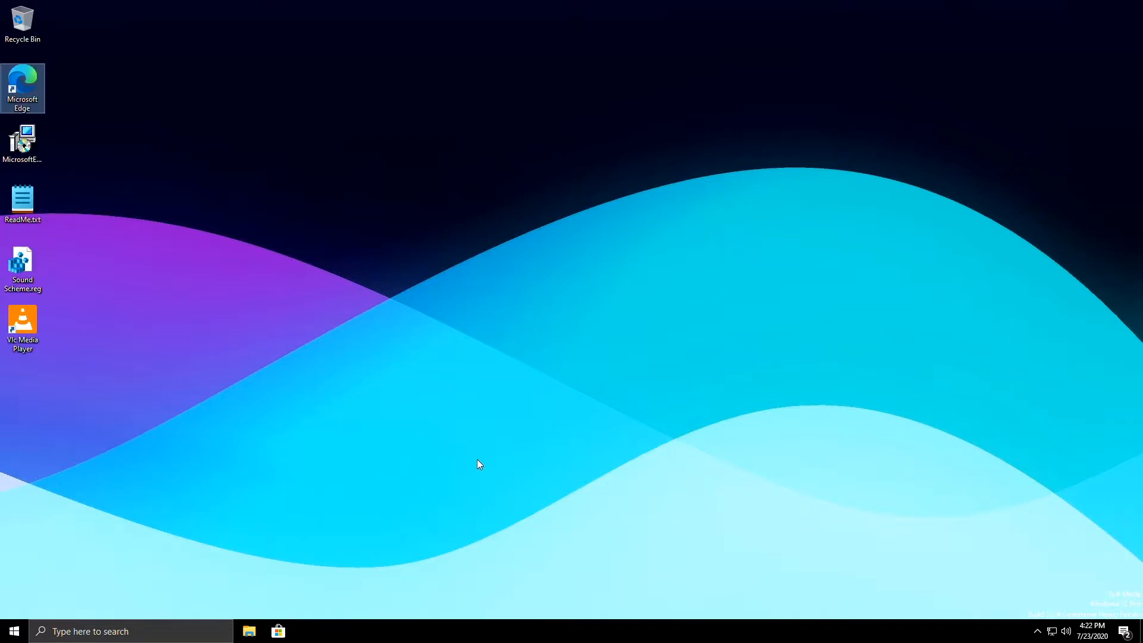
mouse_move(98, 507)
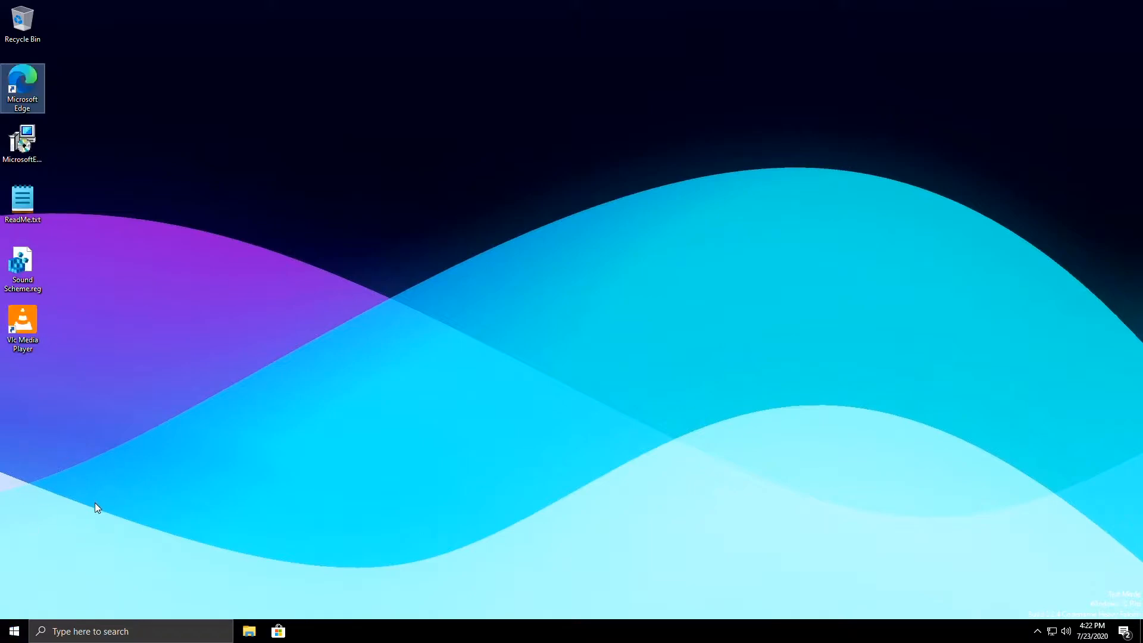
mouse_move(96, 511)
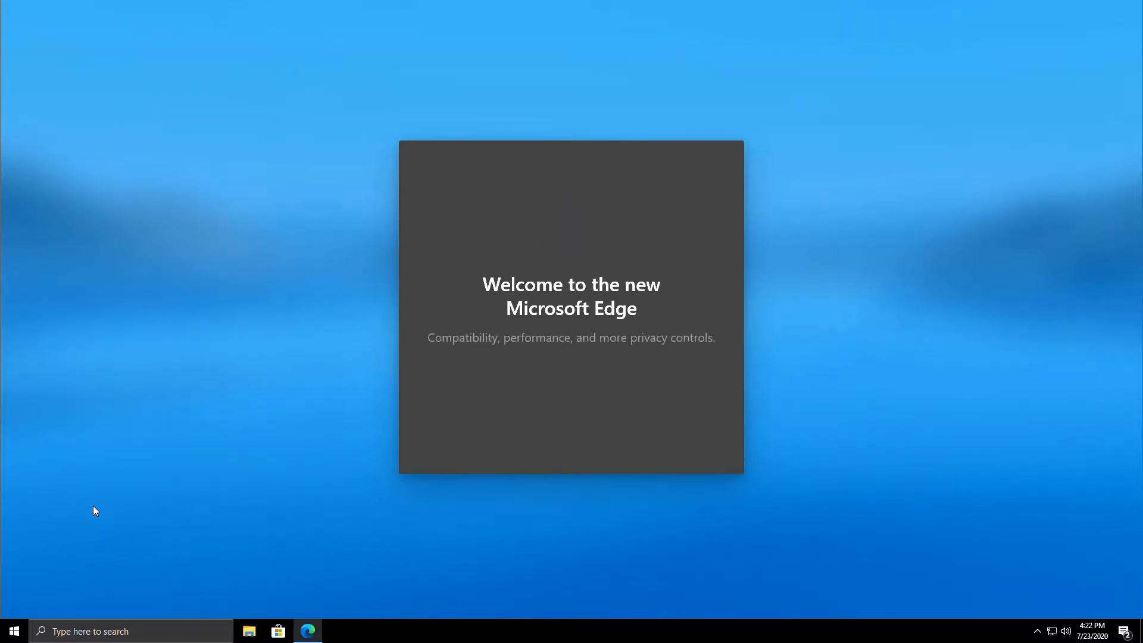
Get past Edge's first-run welcome and head to The Oregon Trail page on classicreload.com
click(307, 632)
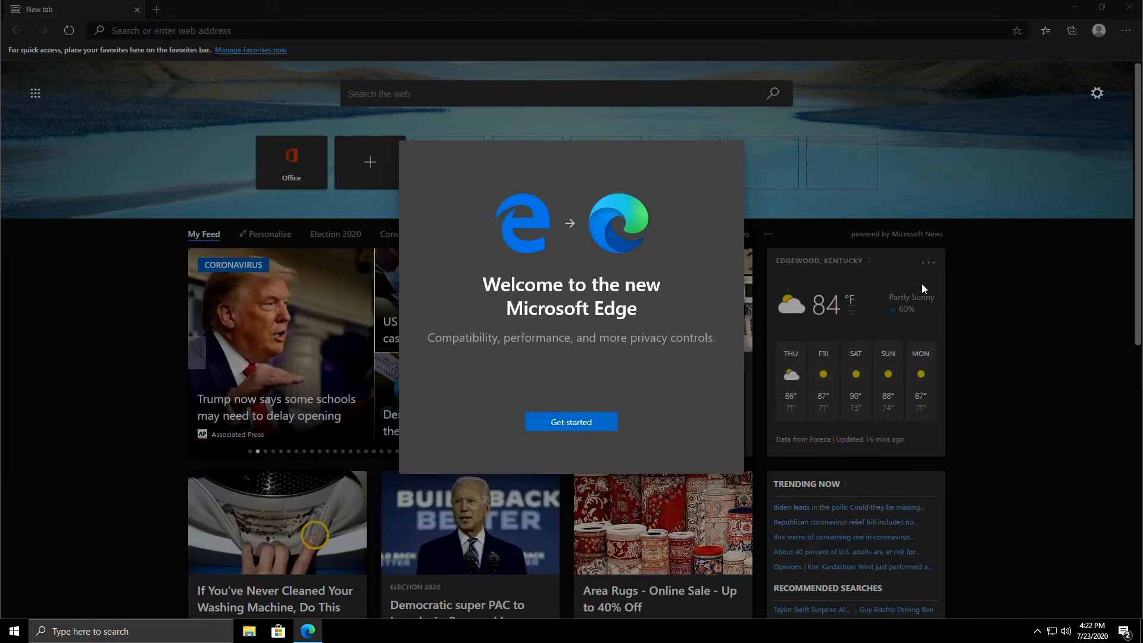
mouse_move(920, 289)
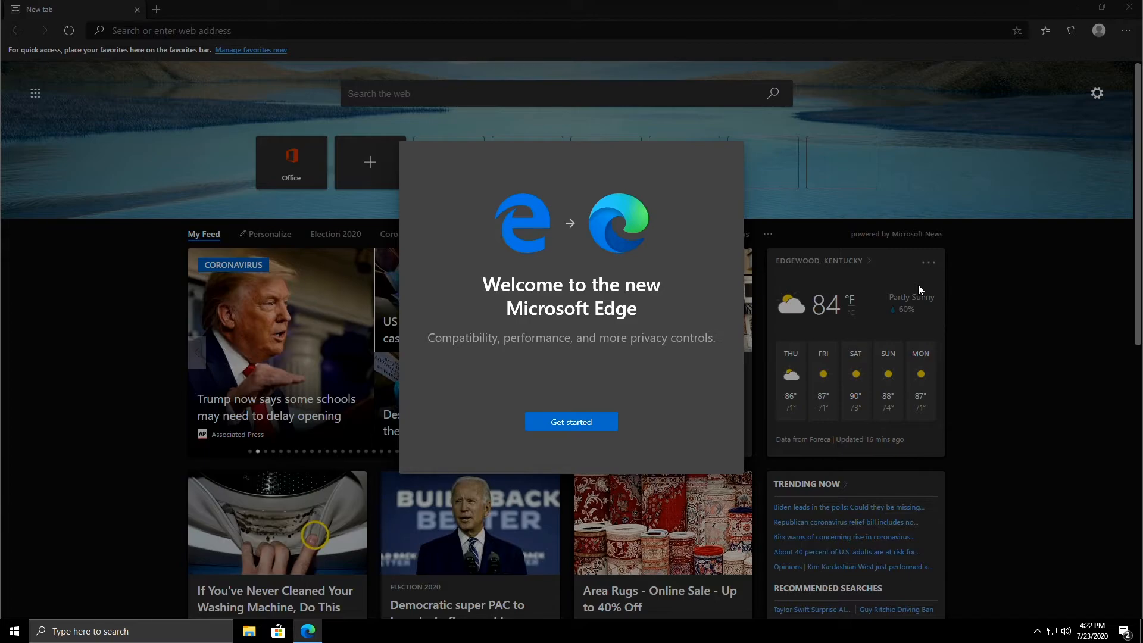
click(572, 422)
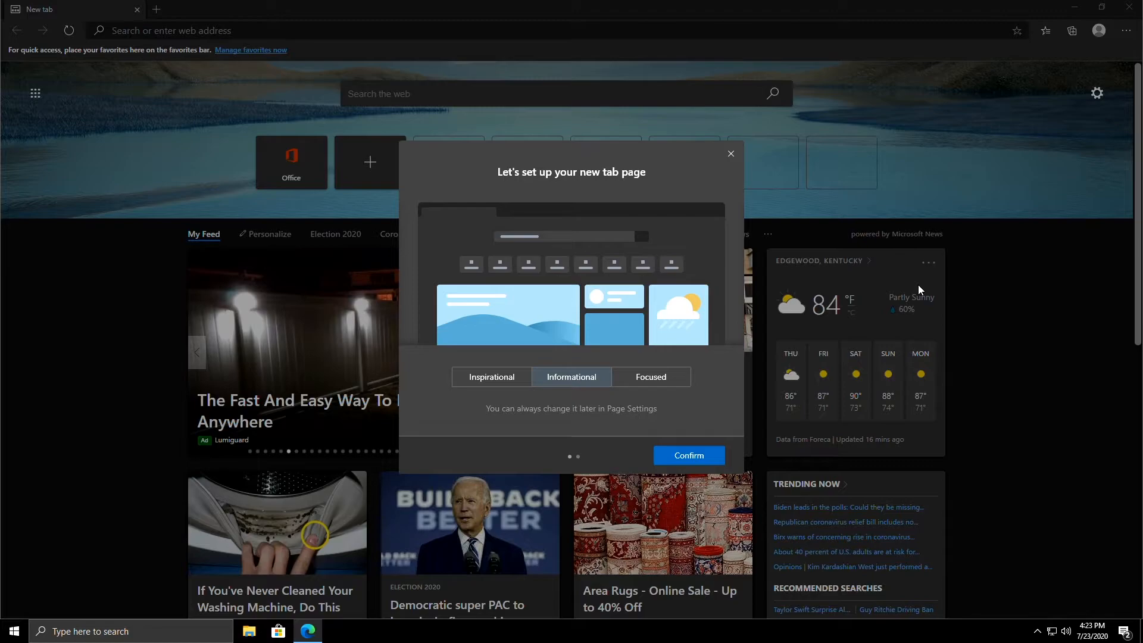
click(688, 455)
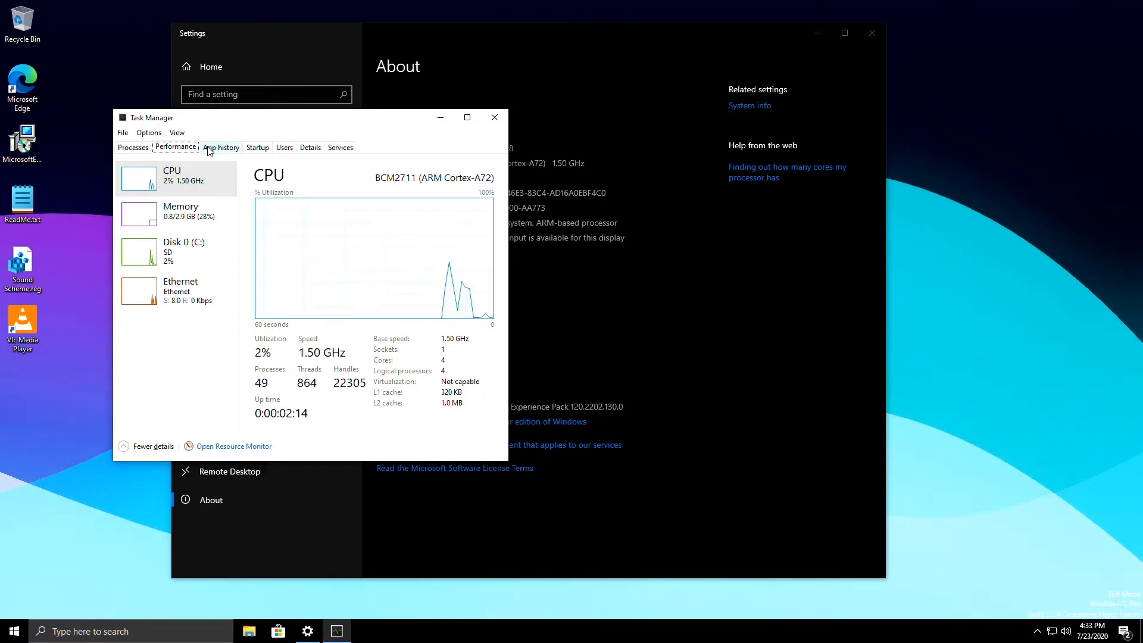
mouse_move(232, 149)
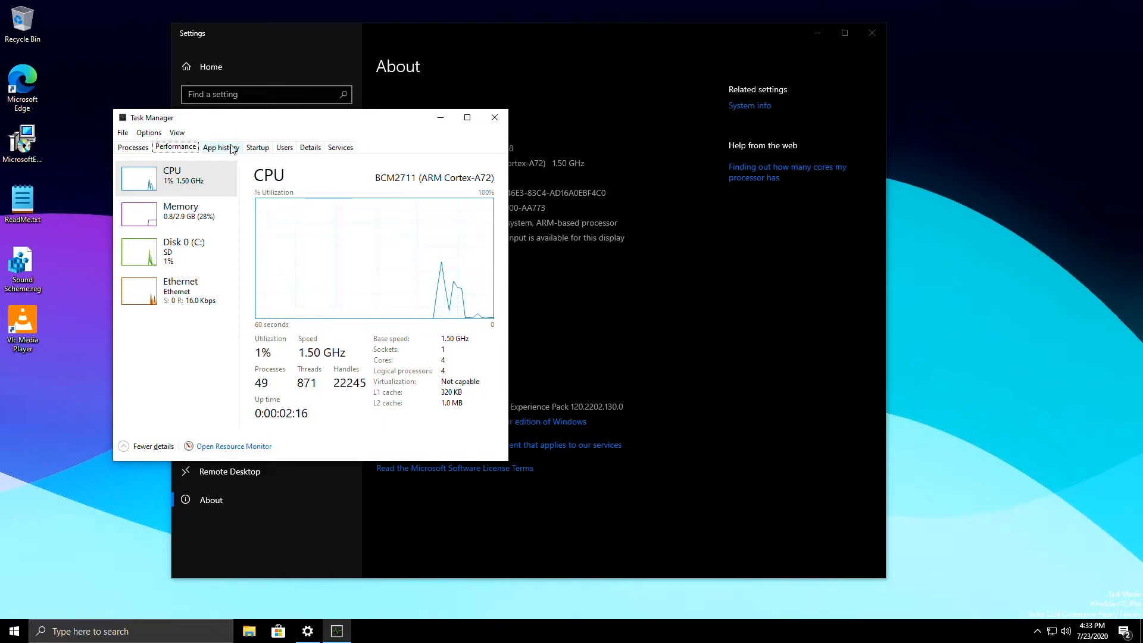
click(495, 117)
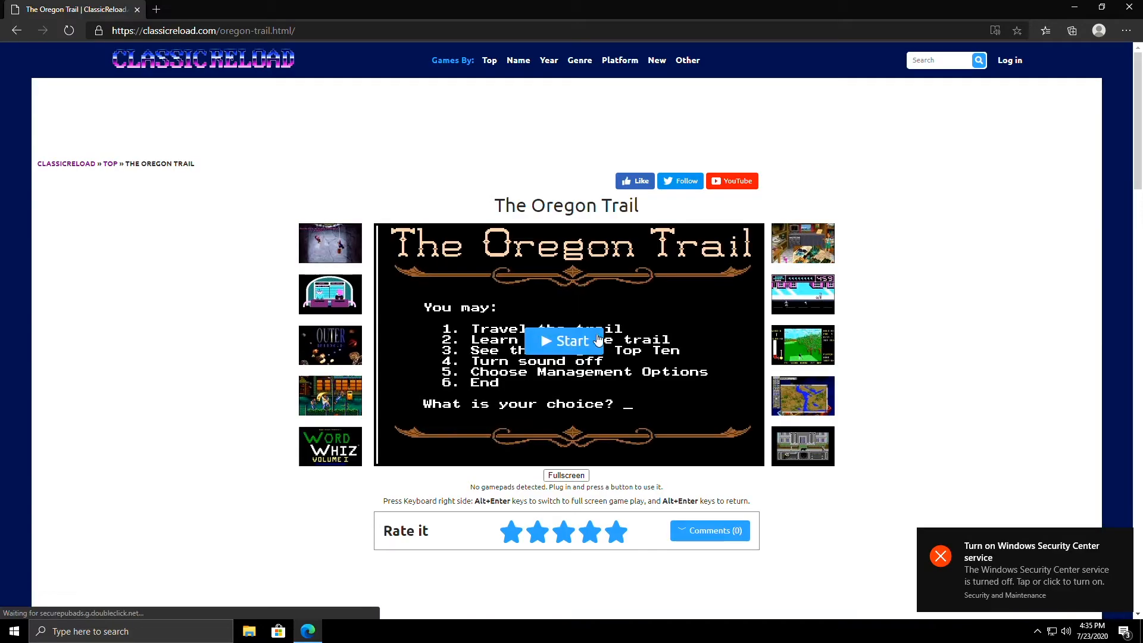
Start The Oregon Trail game embed in the page
click(567, 341)
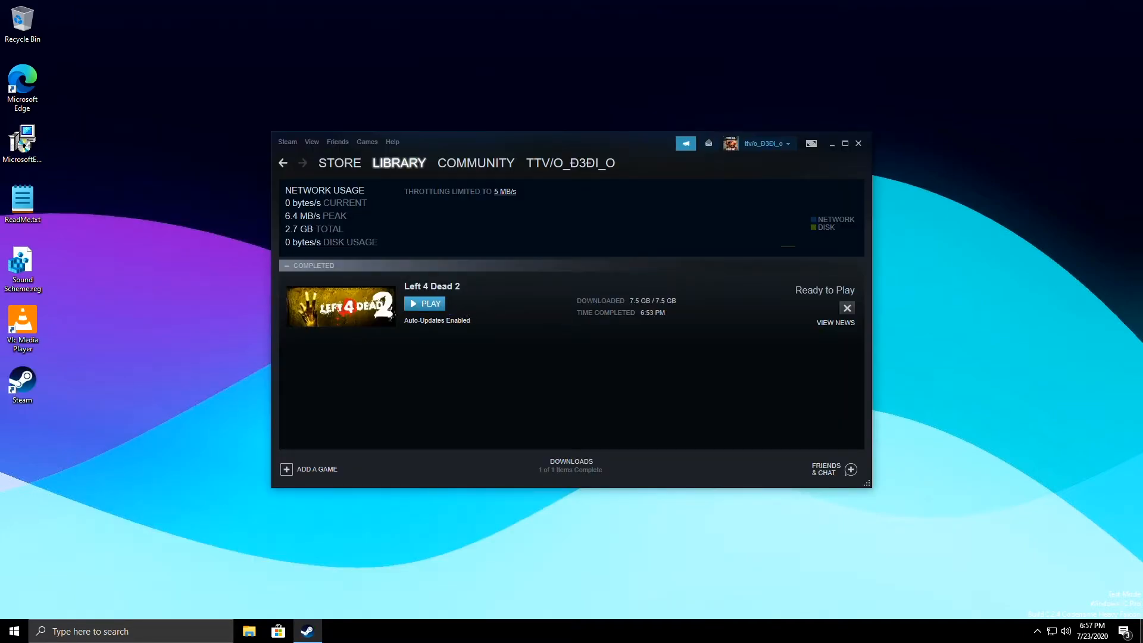
Close the Steam downloads window and reopen Steam from the desktop
click(424, 304)
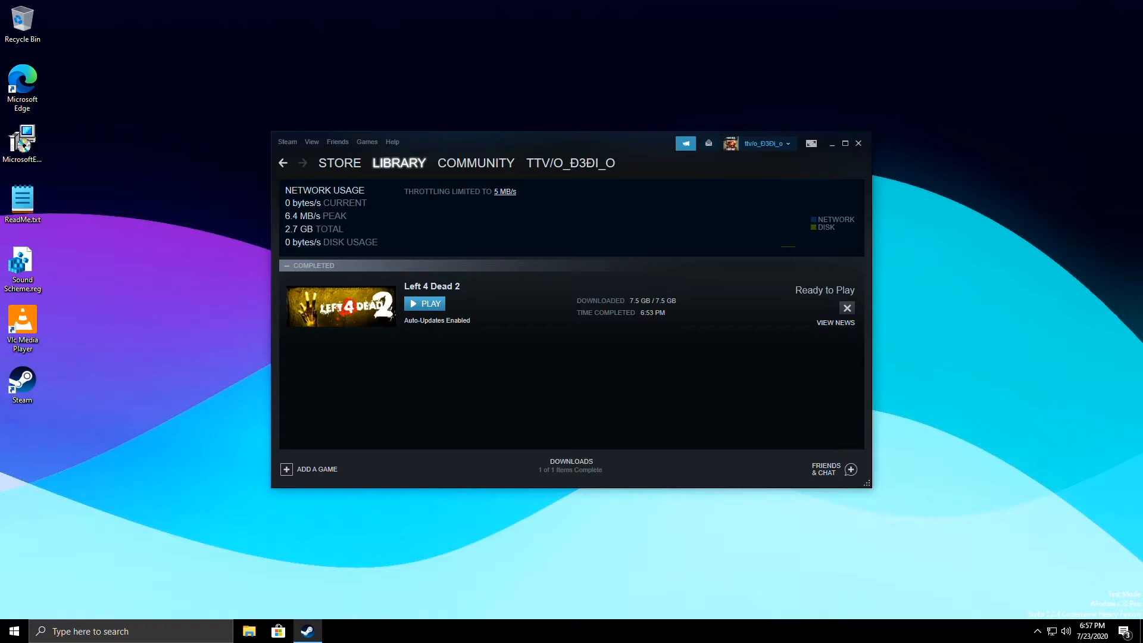
click(831, 142)
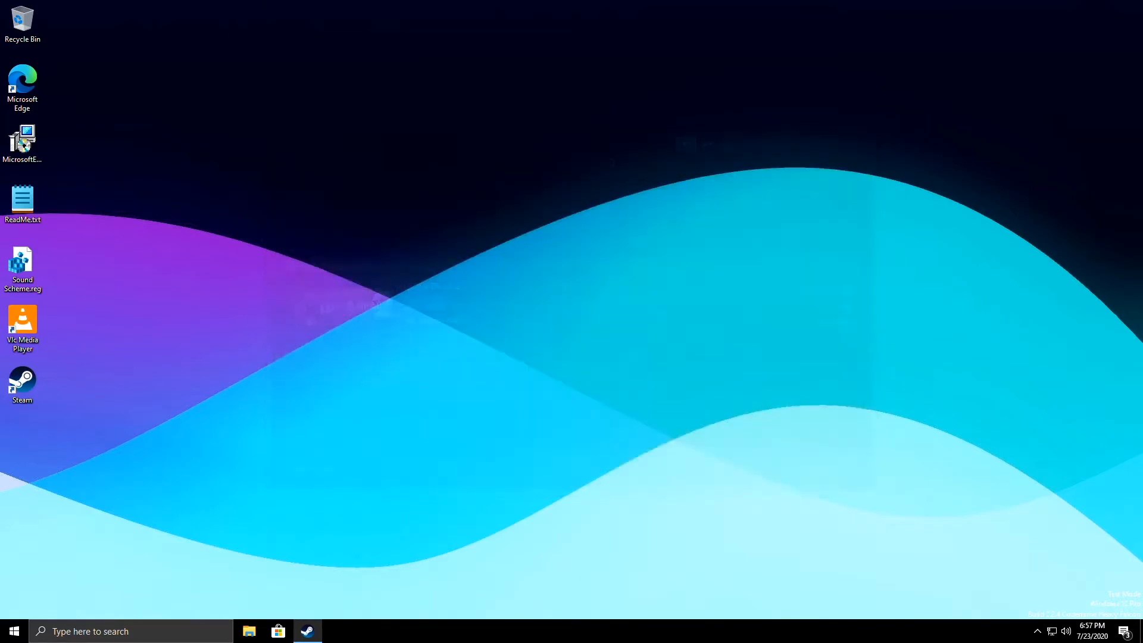
double_click(22, 381)
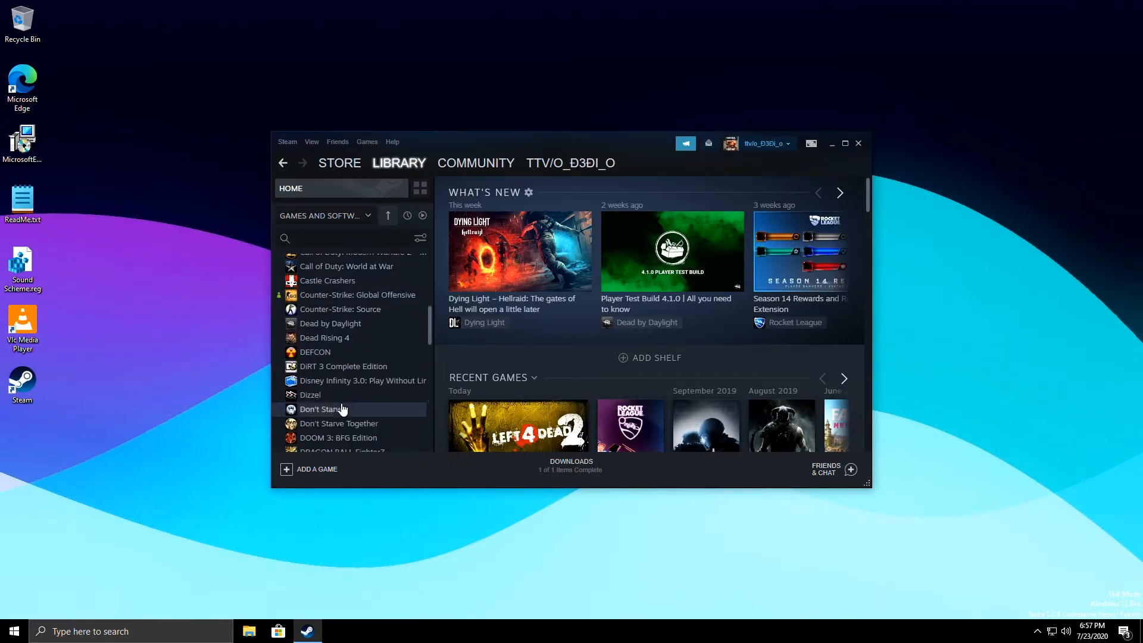
Select Castle Crashers in the library and begin its install
click(326, 280)
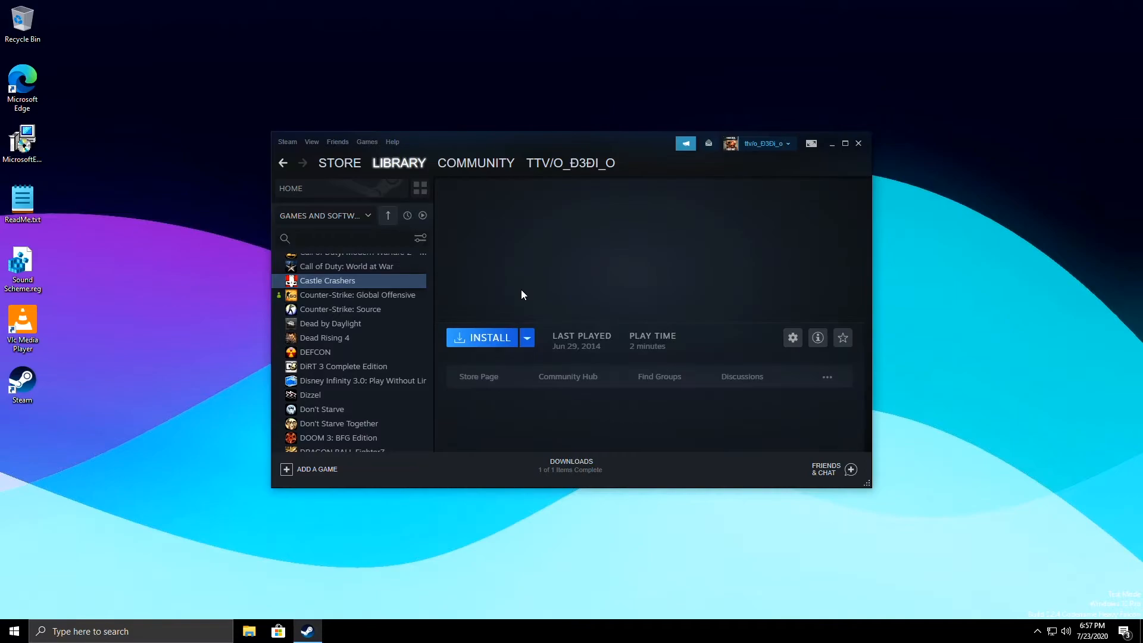
click(481, 339)
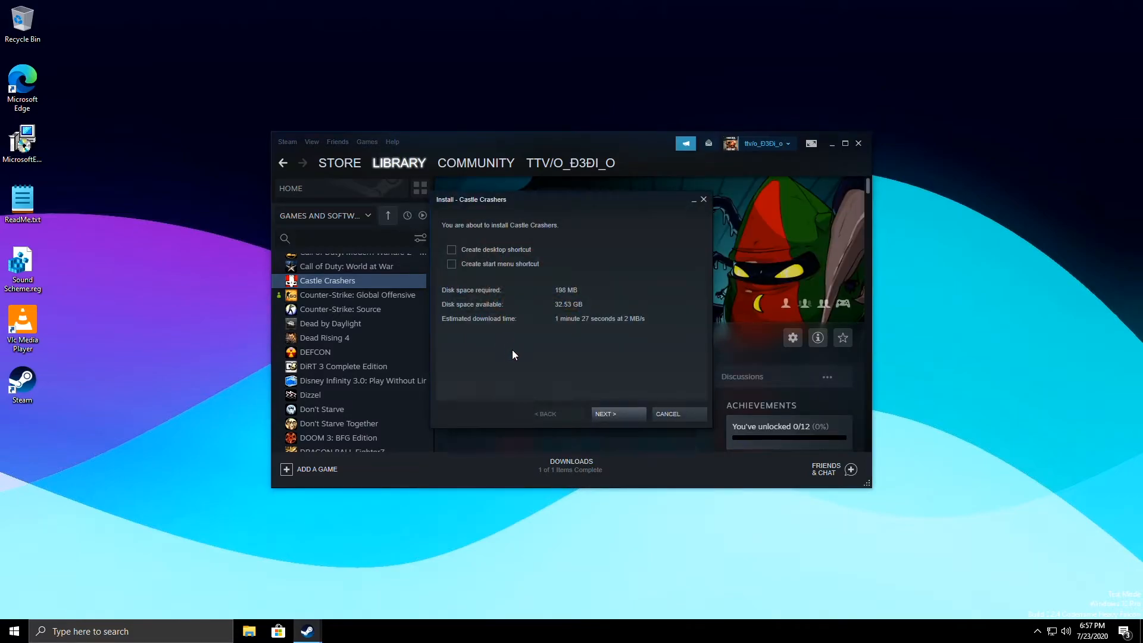
click(619, 414)
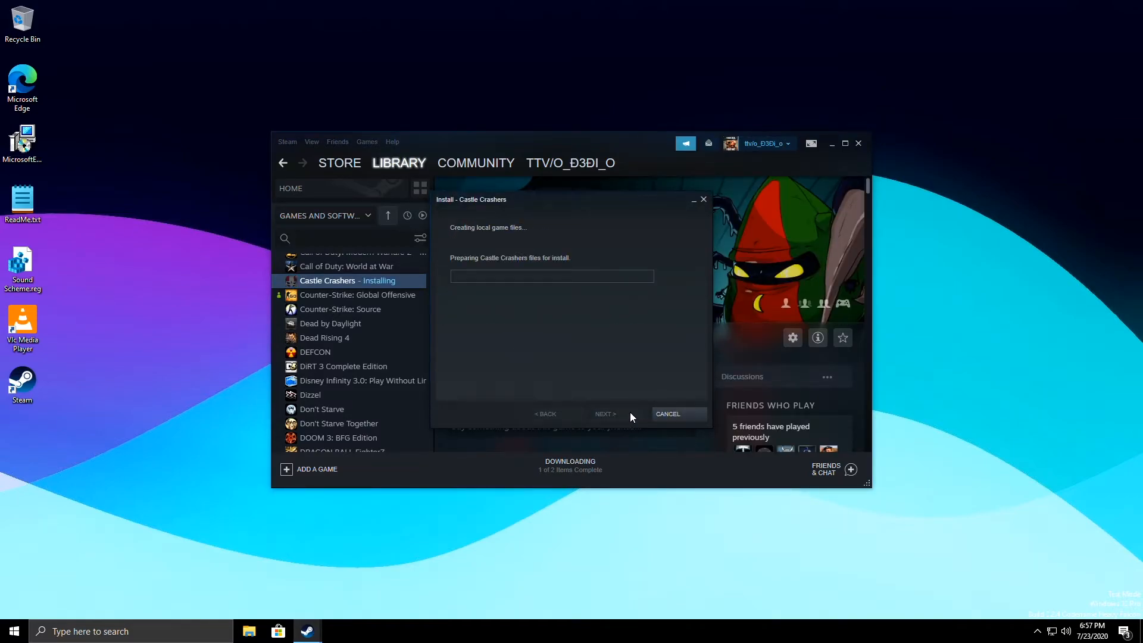
Finish the Castle Crashers install wizard and launch the game
click(605, 414)
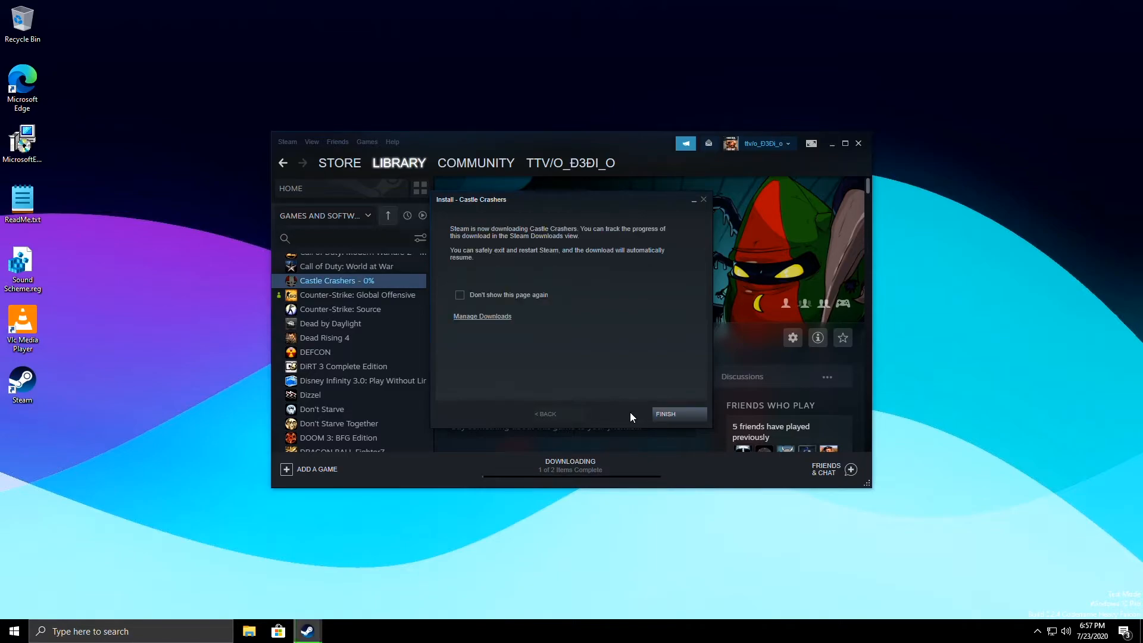
click(666, 414)
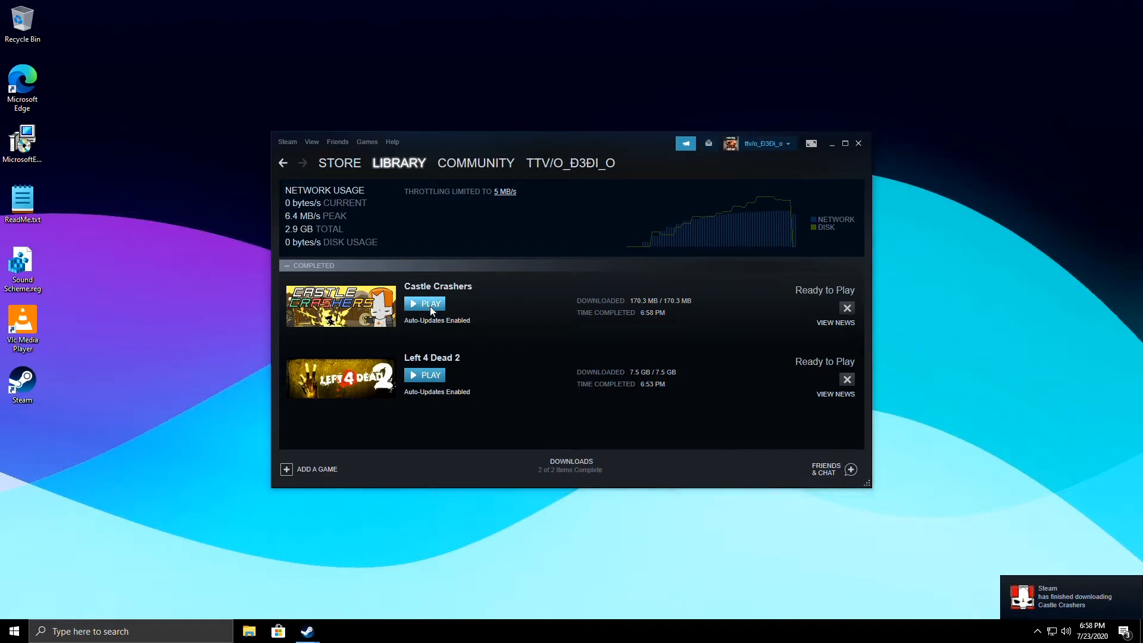
click(424, 303)
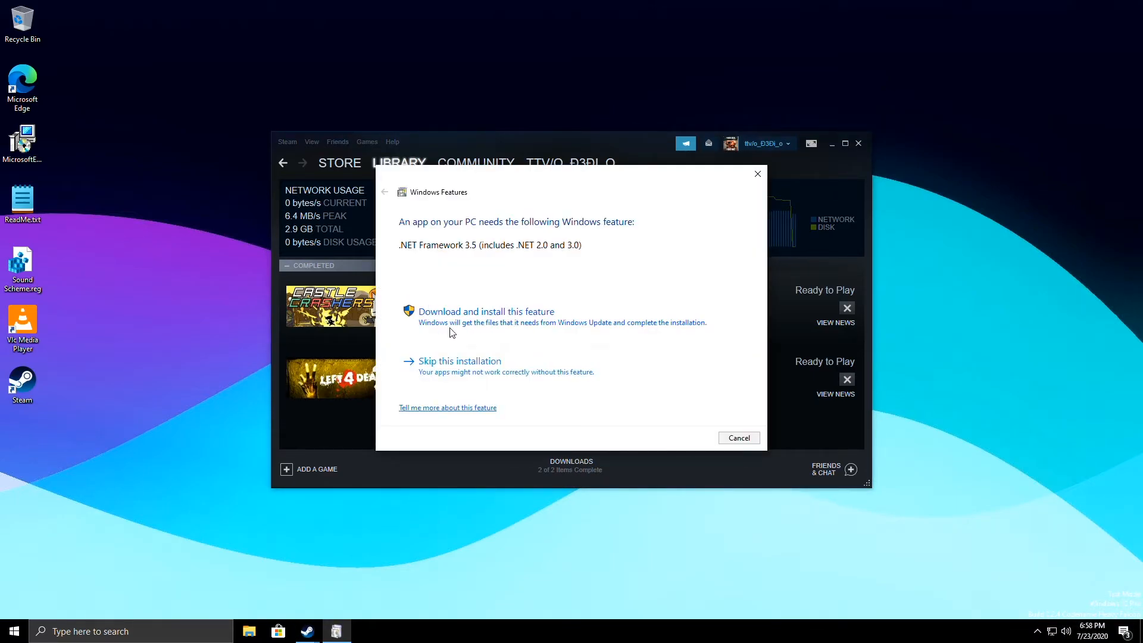
Install the required .NET Framework 3.5 feature, then play Castle Crashers again
click(486, 312)
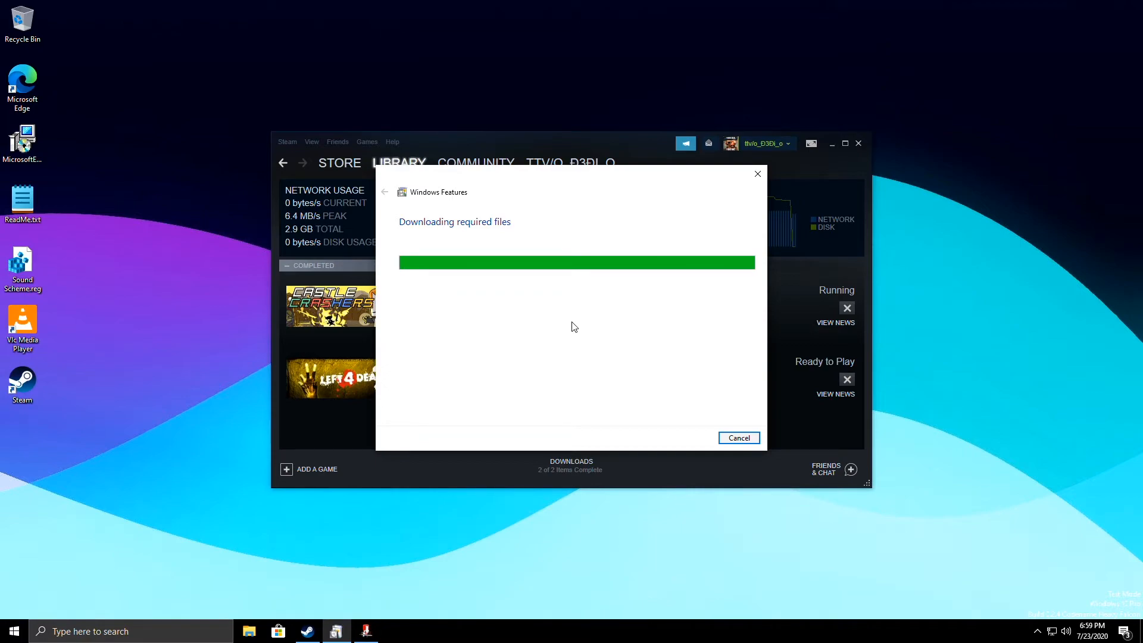
click(424, 304)
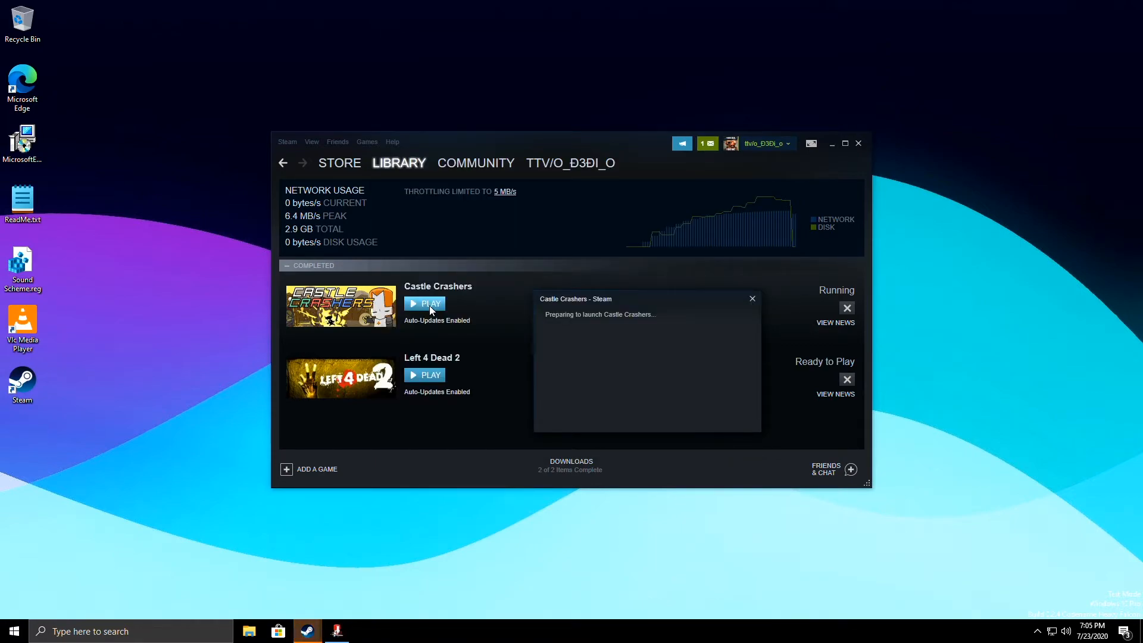
Launch Castle Crashers once more, then browse to youtube in Google Chrome
click(424, 304)
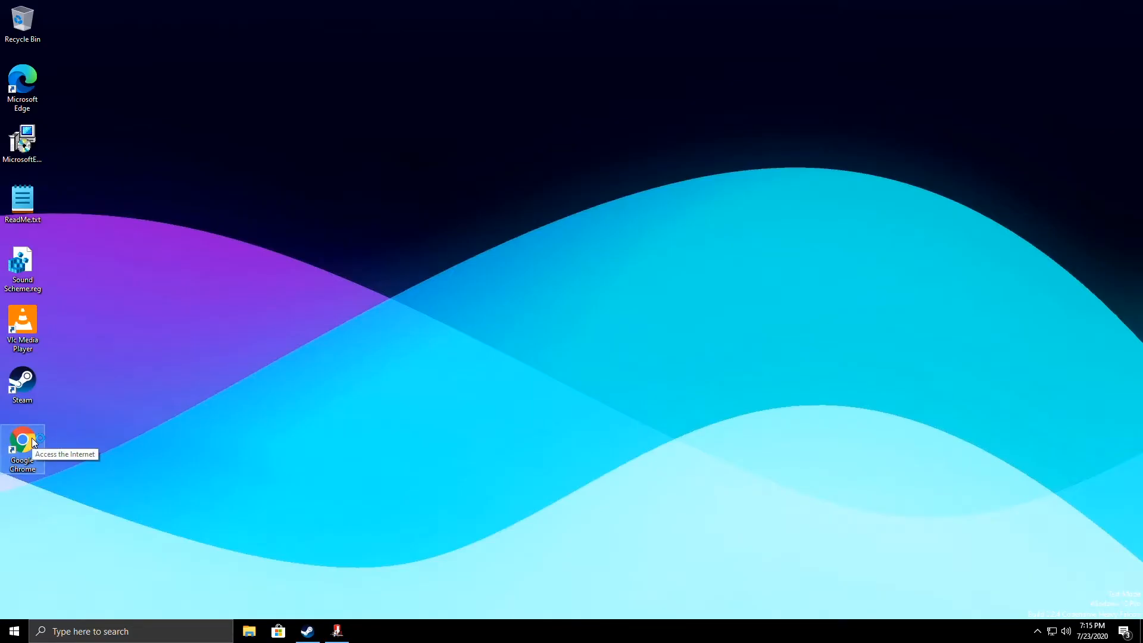
mouse_move(12, 431)
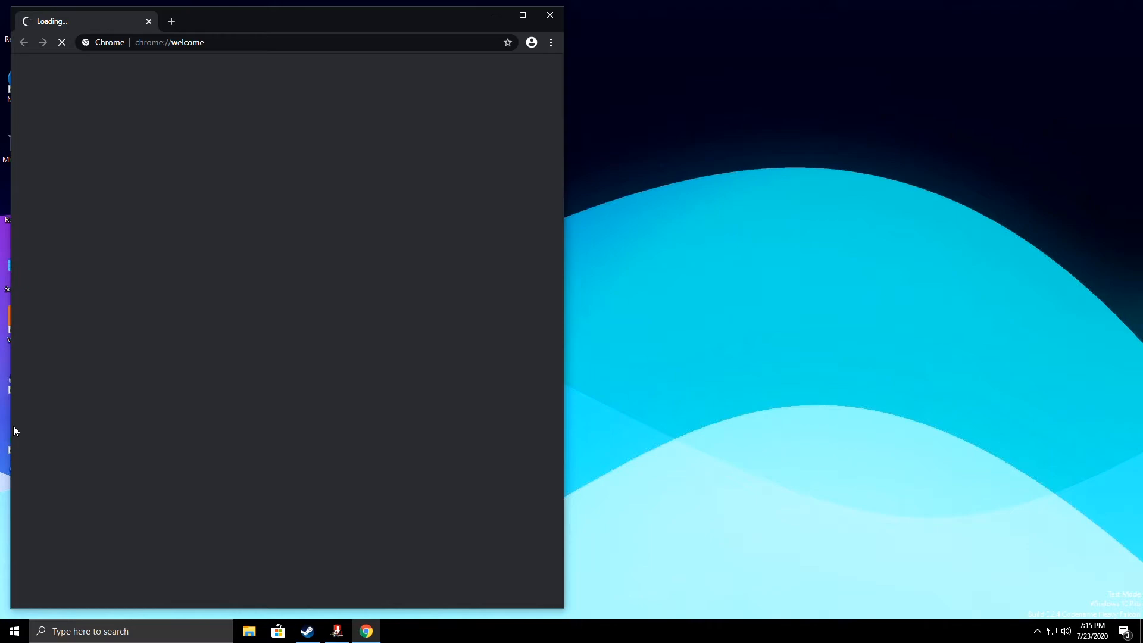
text(yl)
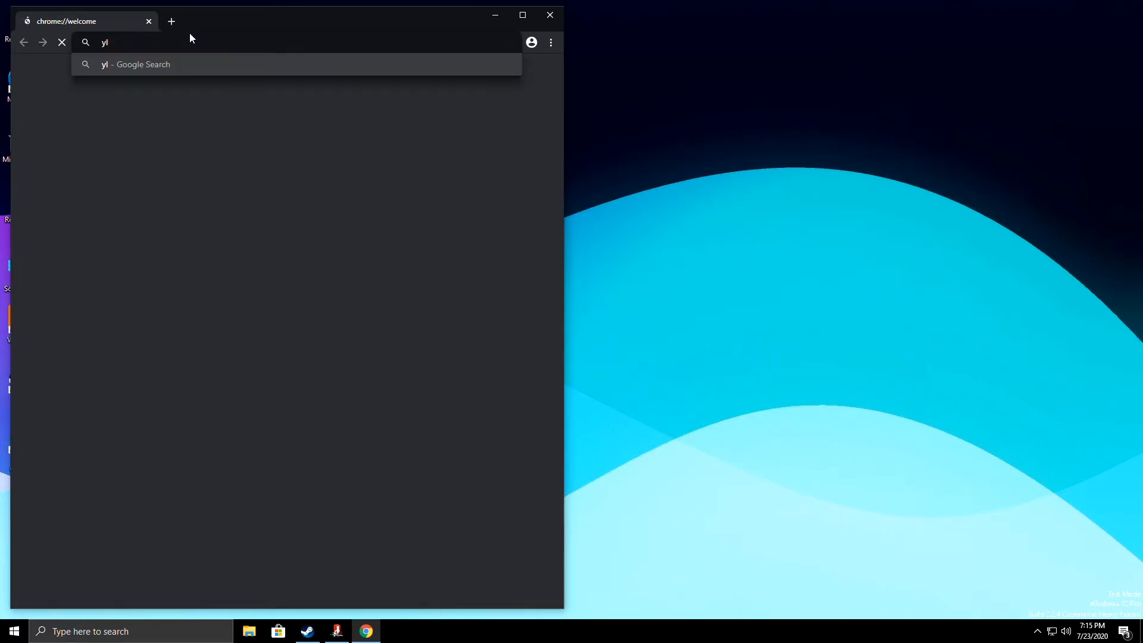
text(outube.com)
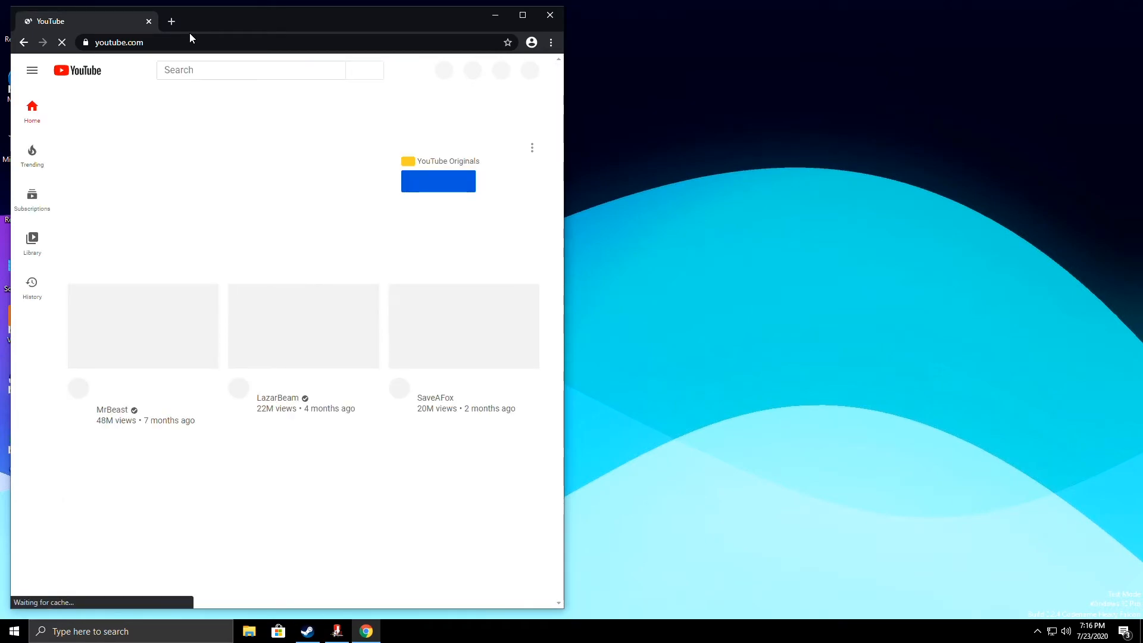
mouse_move(172, 329)
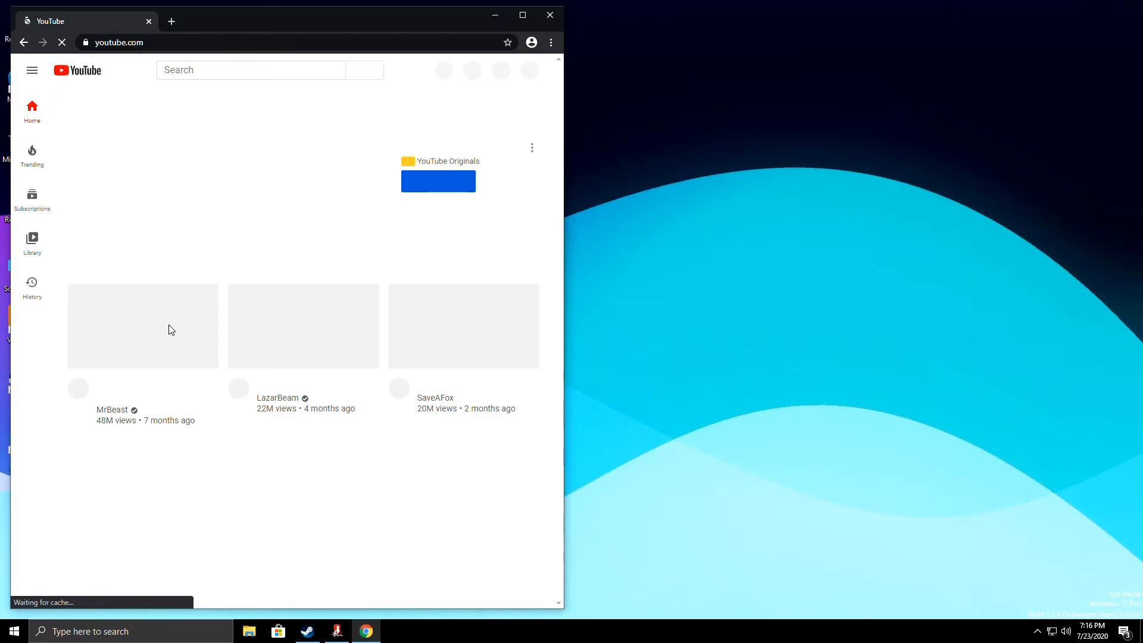
mouse_move(160, 346)
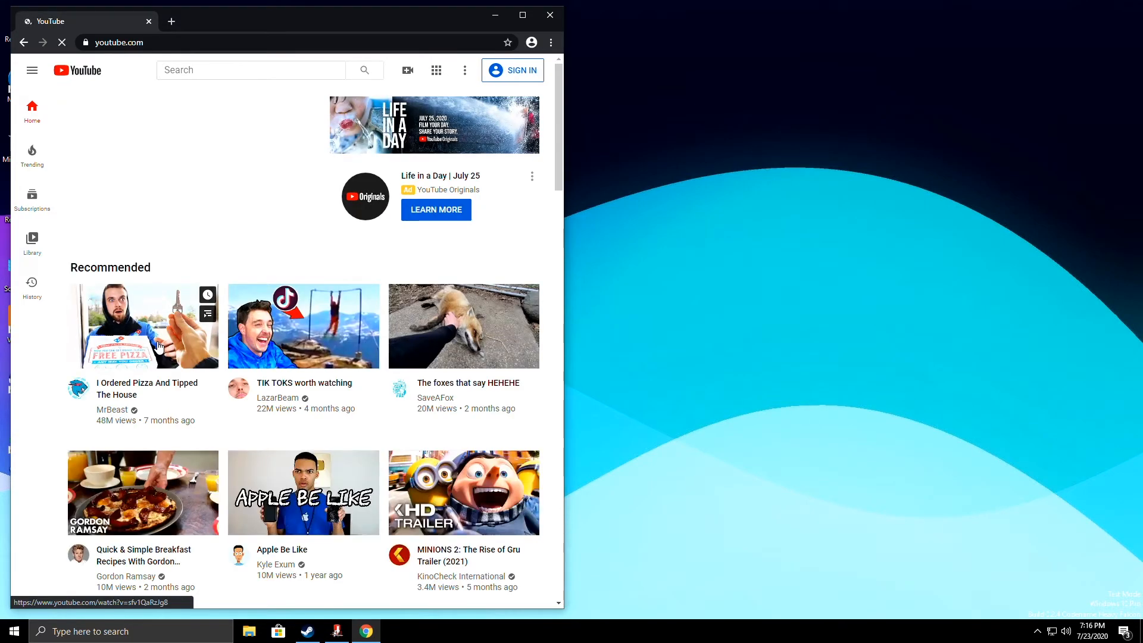
mouse_move(148, 324)
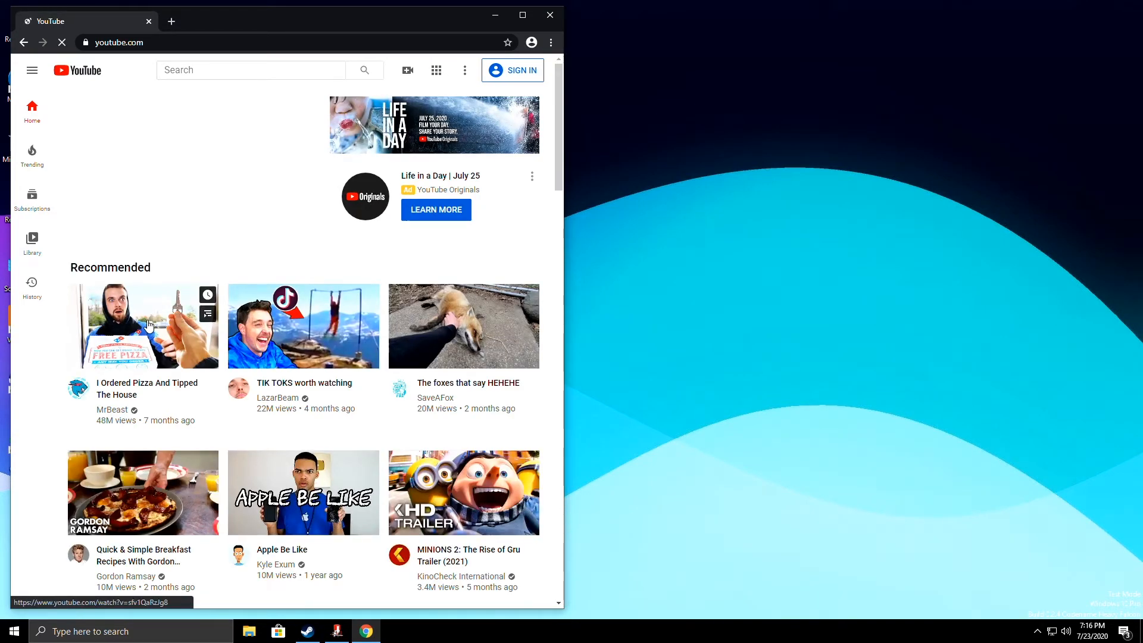
Pick the I Ordered Pizza video, then check Windows Update and Calculator before clearing the desktop
click(148, 326)
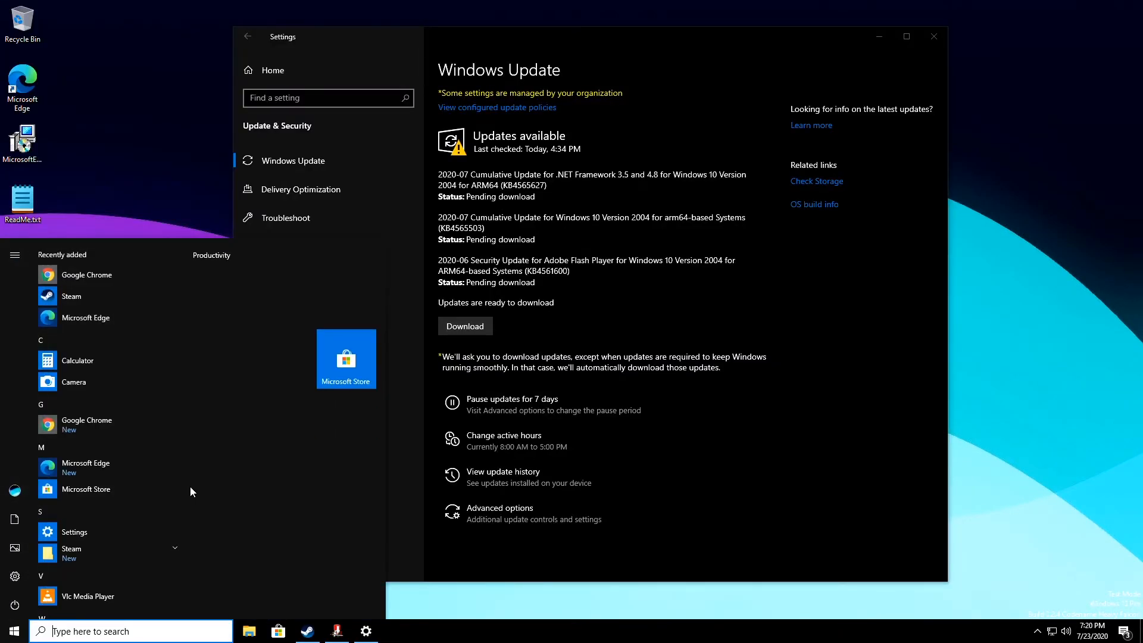
mouse_move(81, 389)
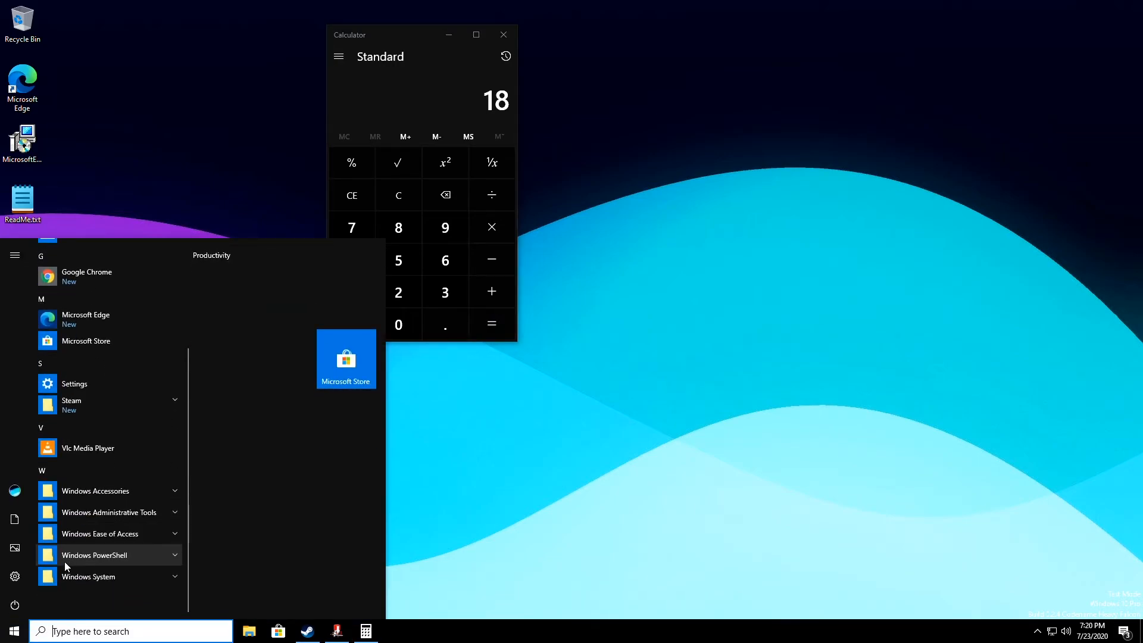
click(345, 358)
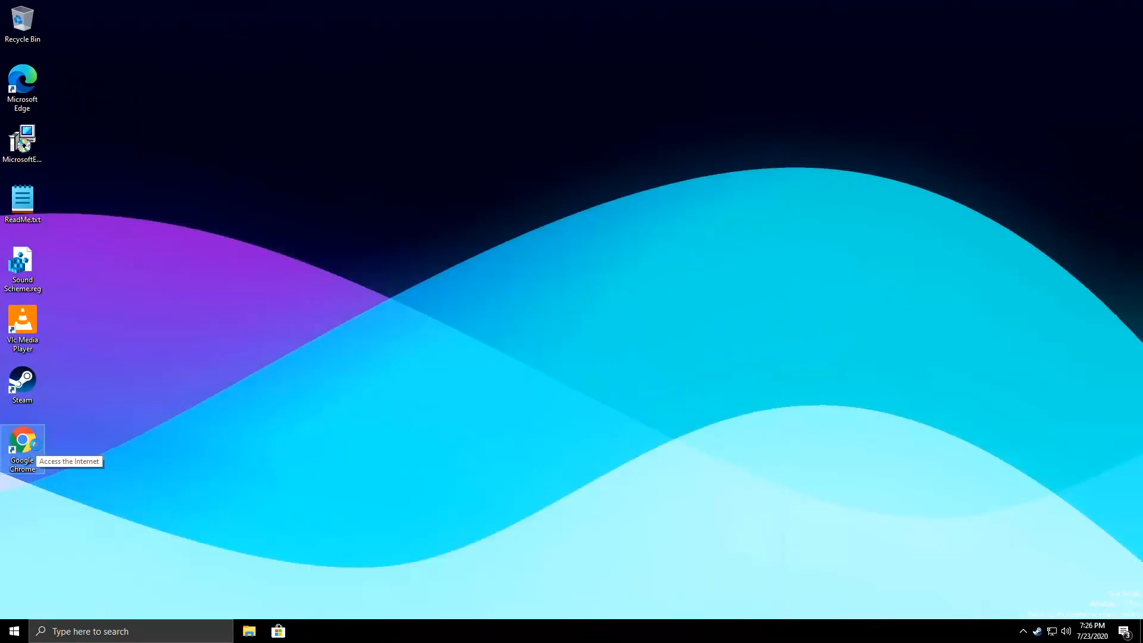
Relaunch Chrome on youtube.com and play the I Ordered Pizza video, skipping the advert
double_click(21, 438)
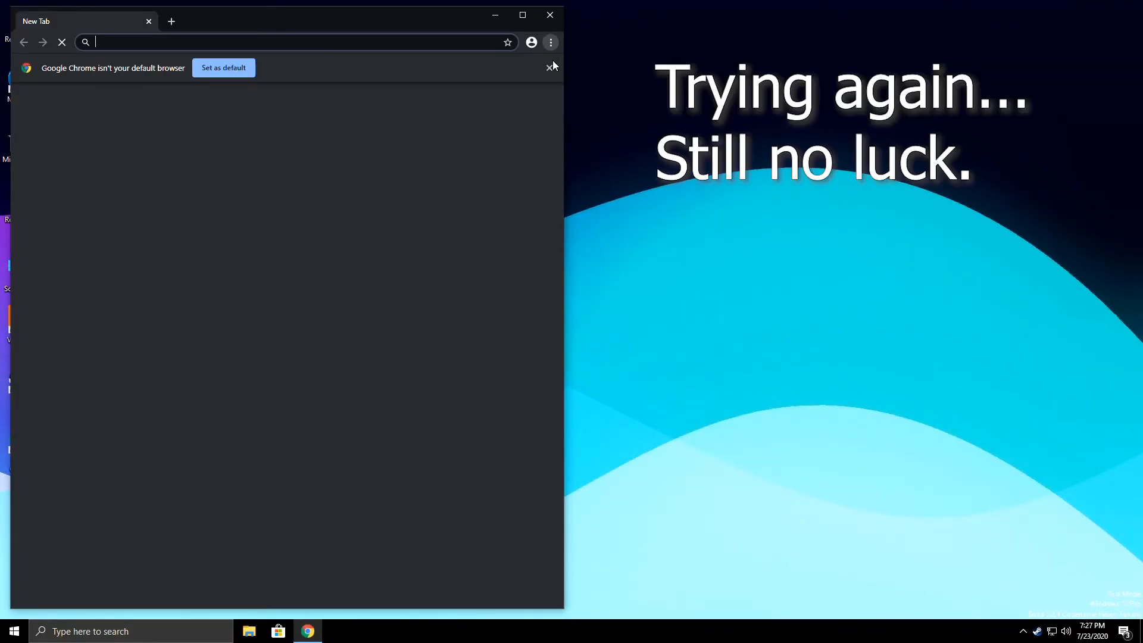
text(youtube.com/watch?v=sfv1QaRzJg8)
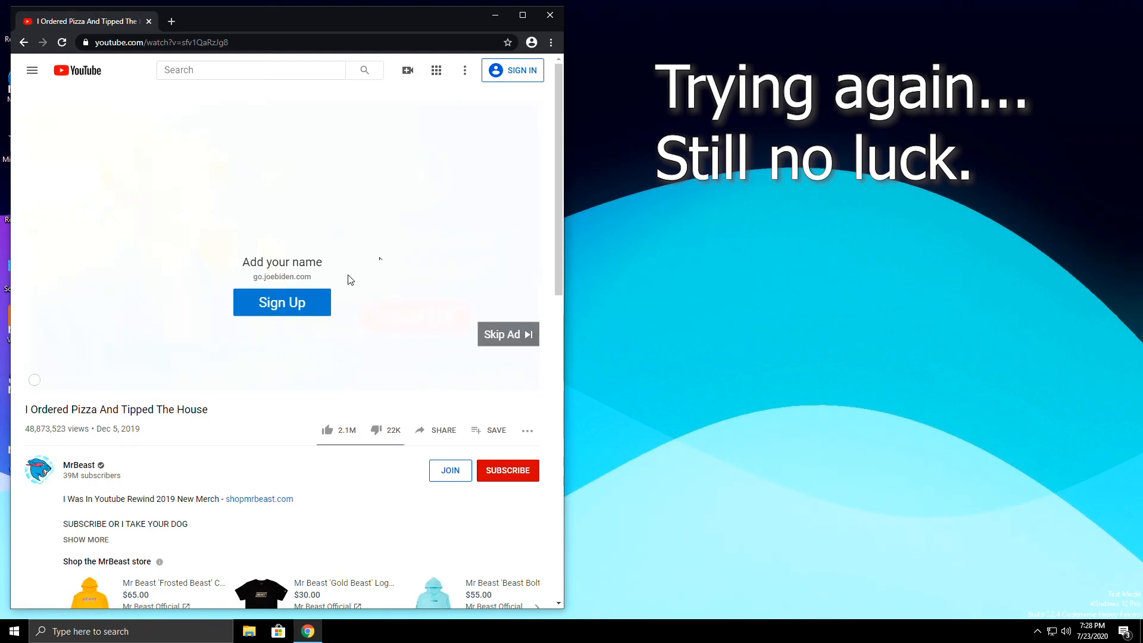
click(503, 333)
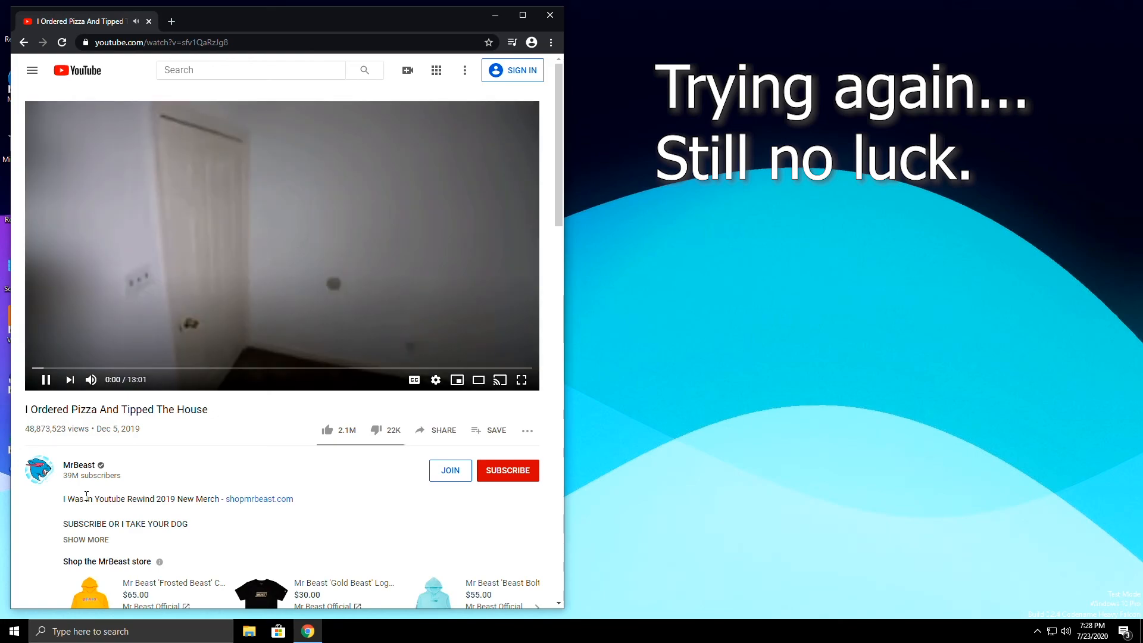
click(512, 70)
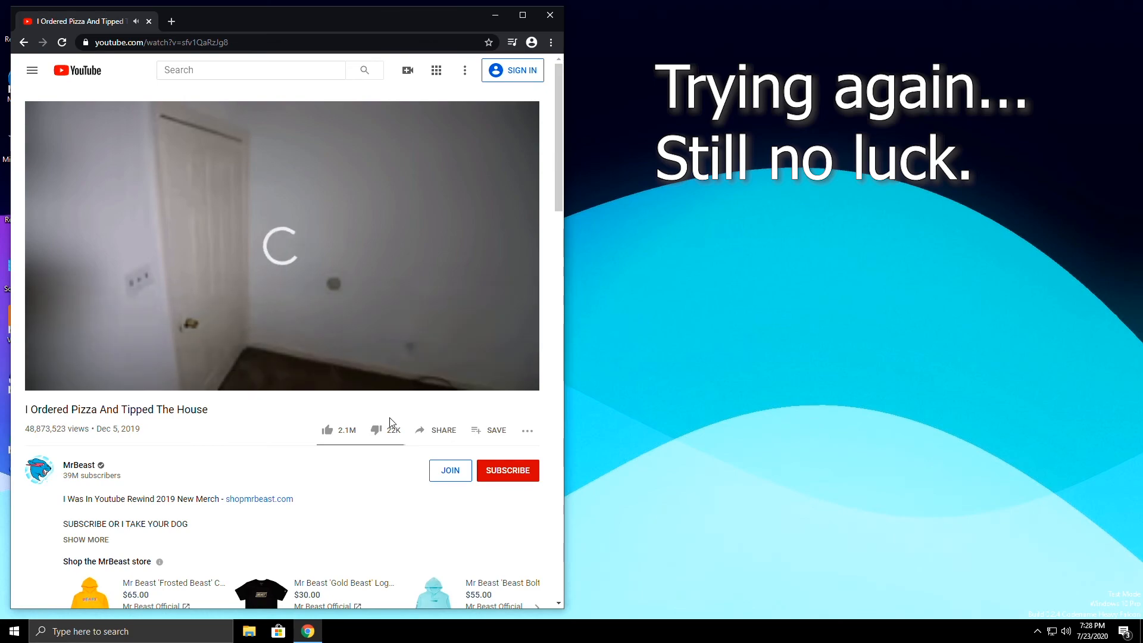
mouse_move(467, 339)
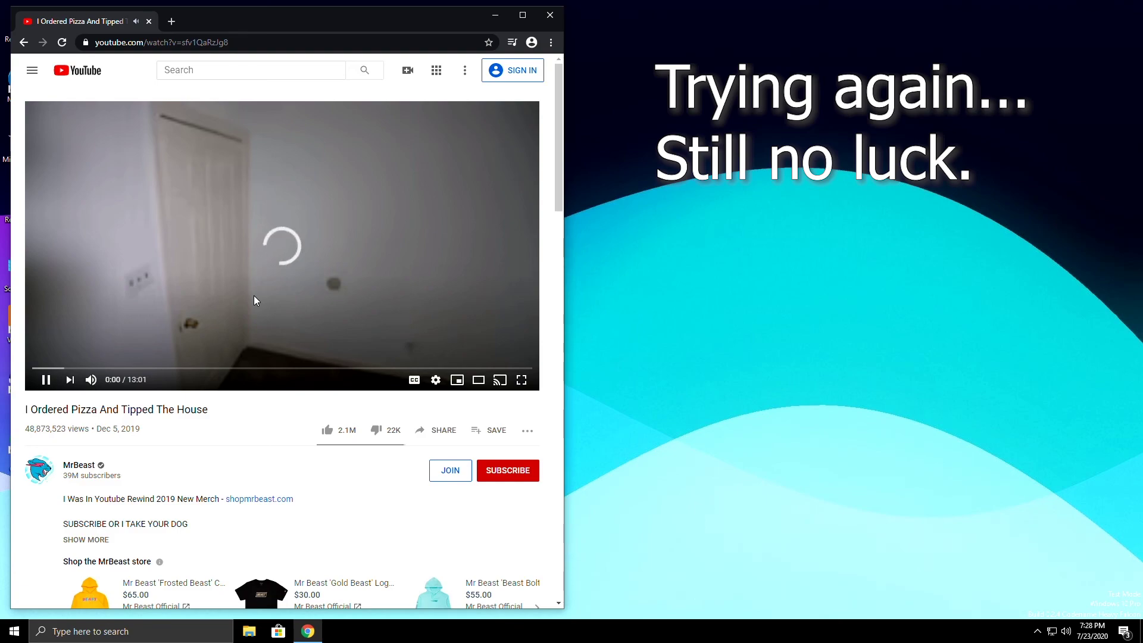
mouse_move(374, 302)
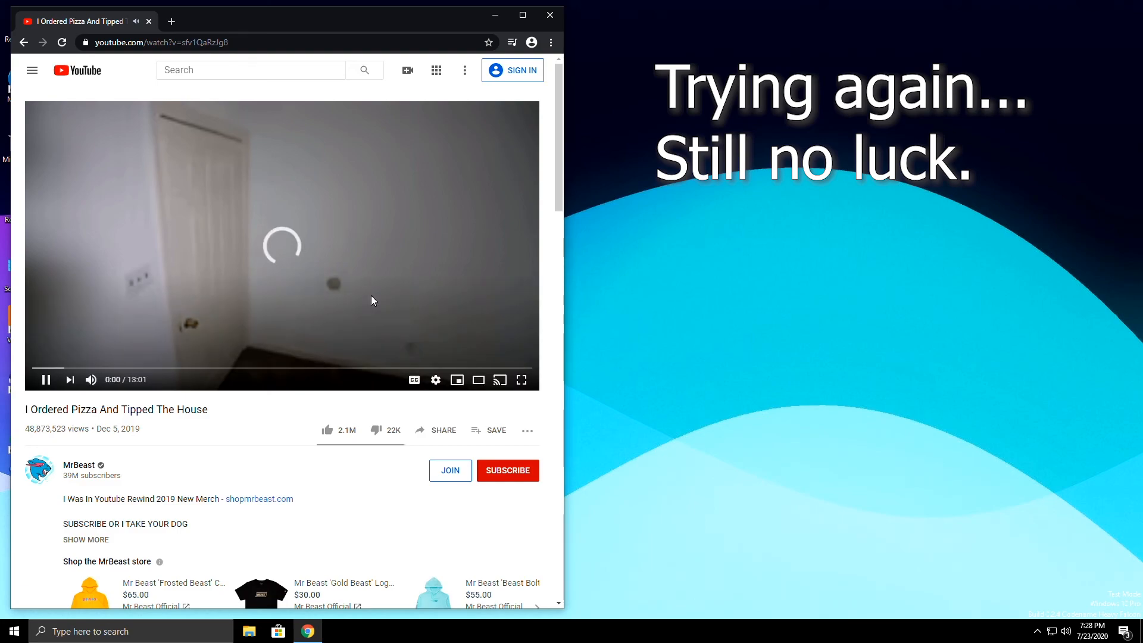